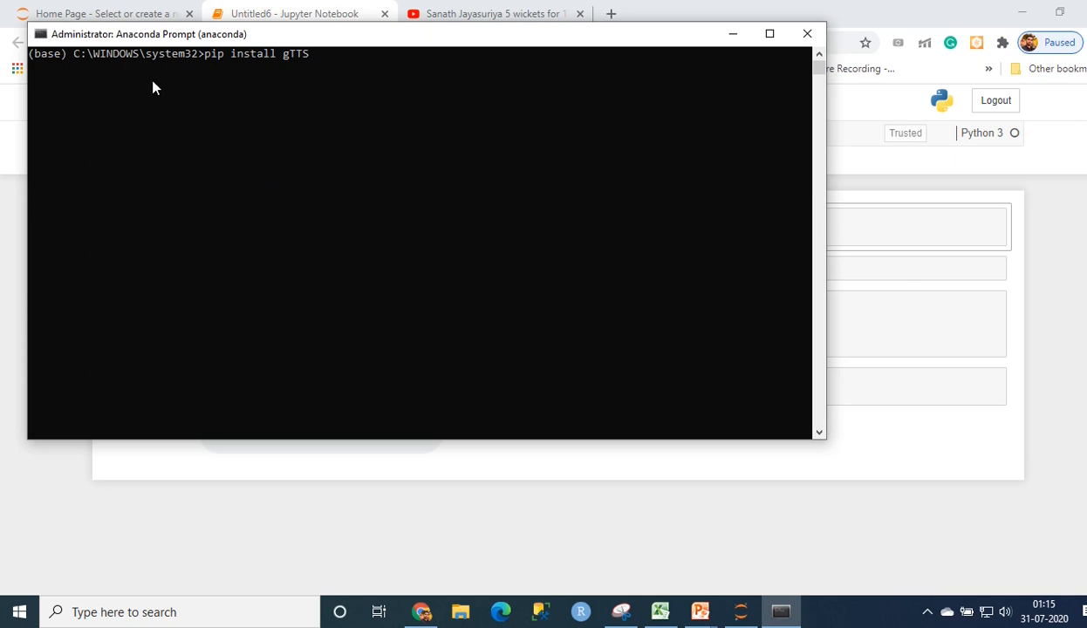
mouse_move(231, 73)
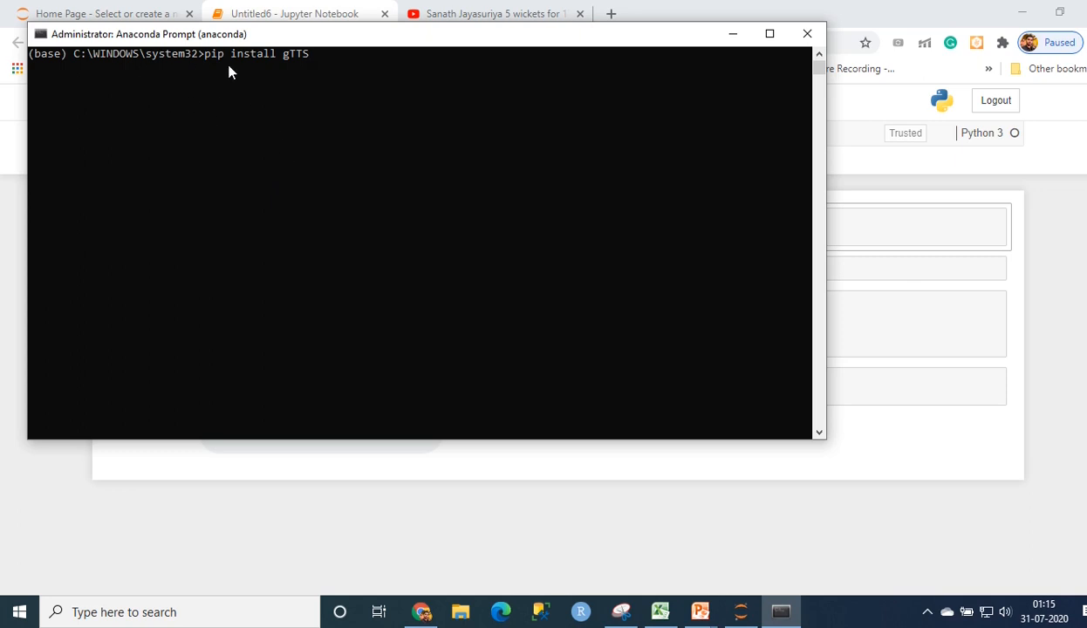
mouse_move(417, 77)
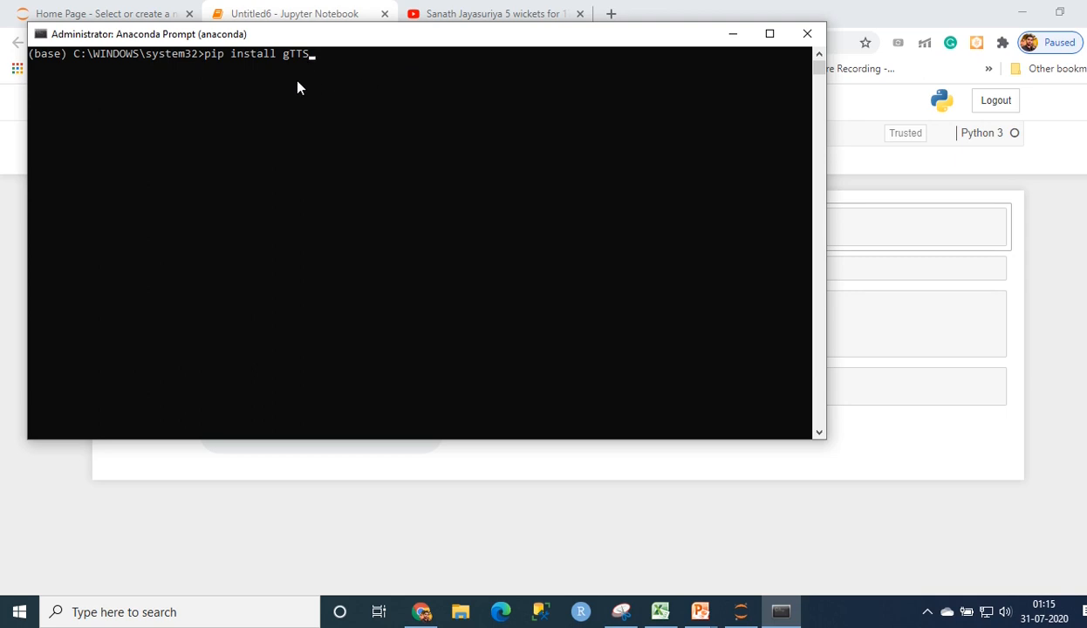
Step: Run pip install gTTS, confirming gTTS 2.1.1 and dependencies are already installed
key(enter)
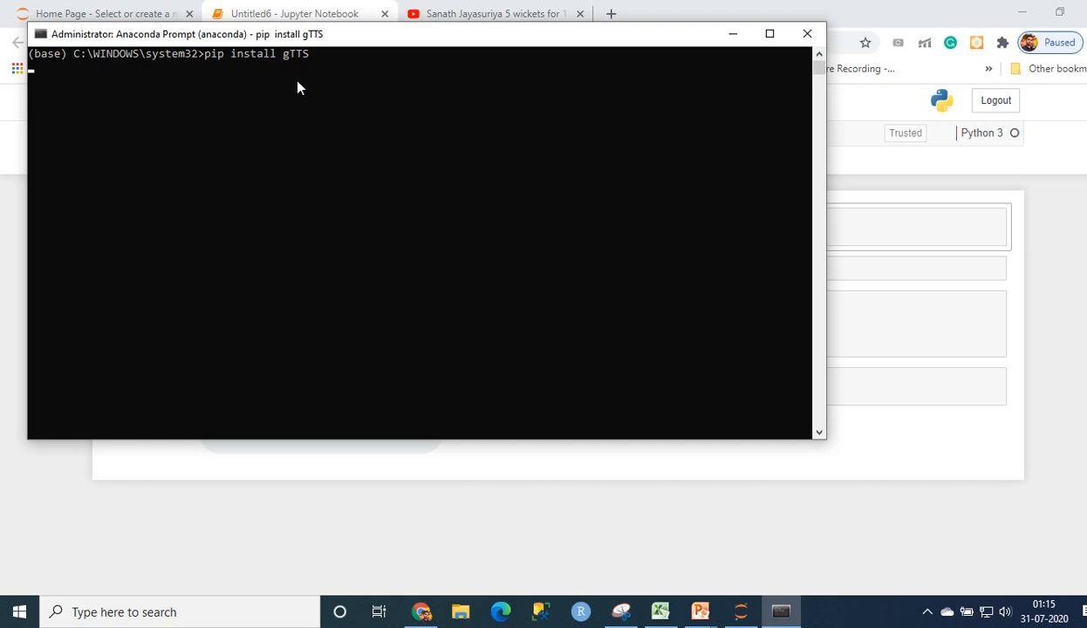
key(enter)
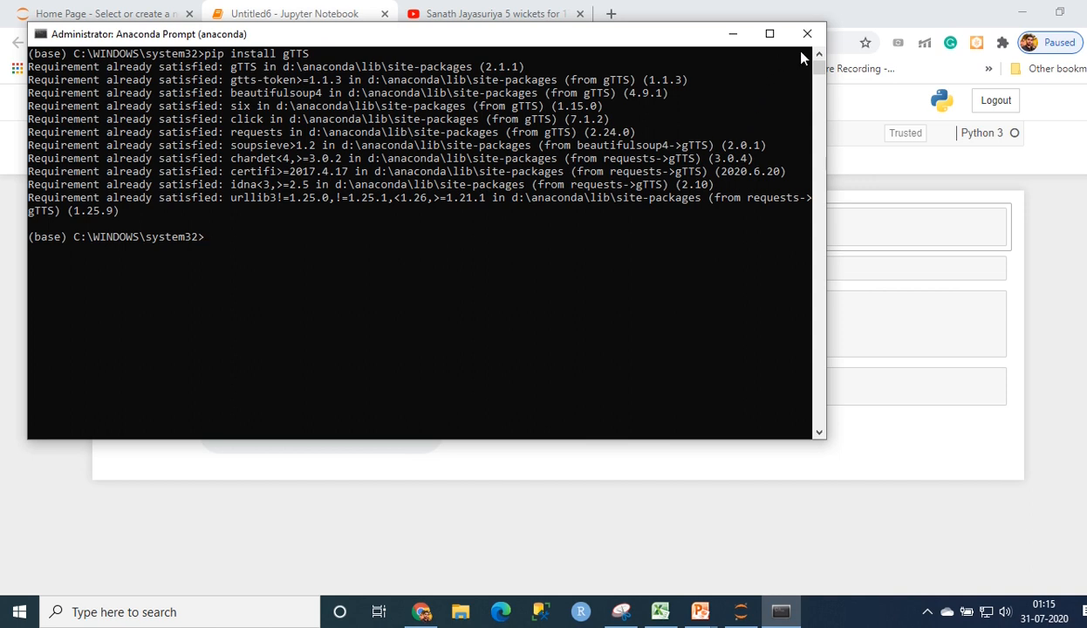
mouse_move(759, 67)
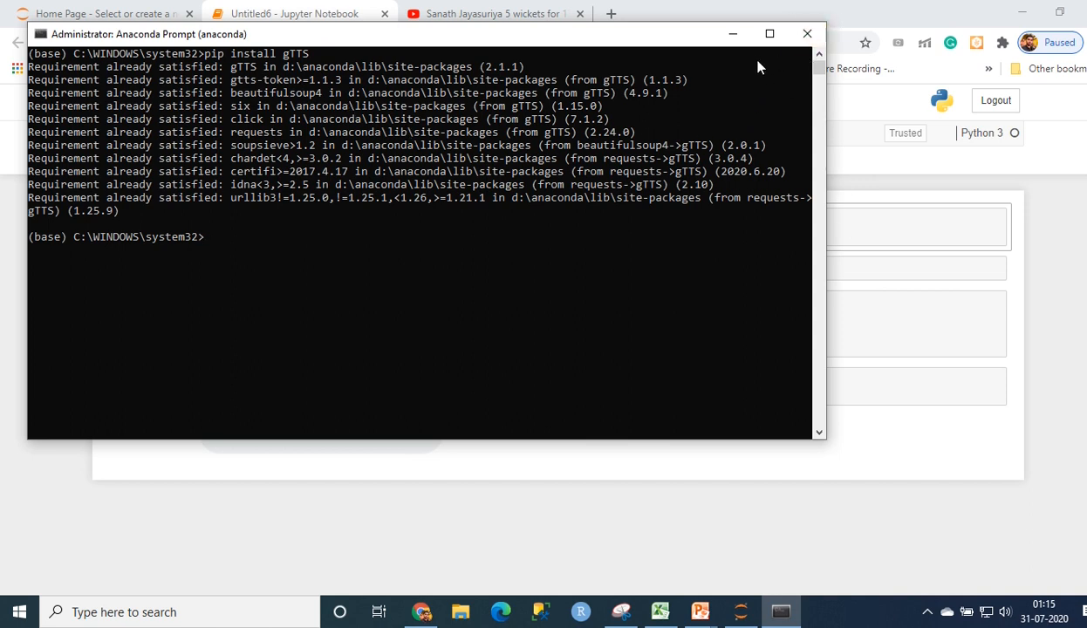
Step: Bring the Untitled6 notebook forward and place the cursor in the file_name cell
click(292, 13)
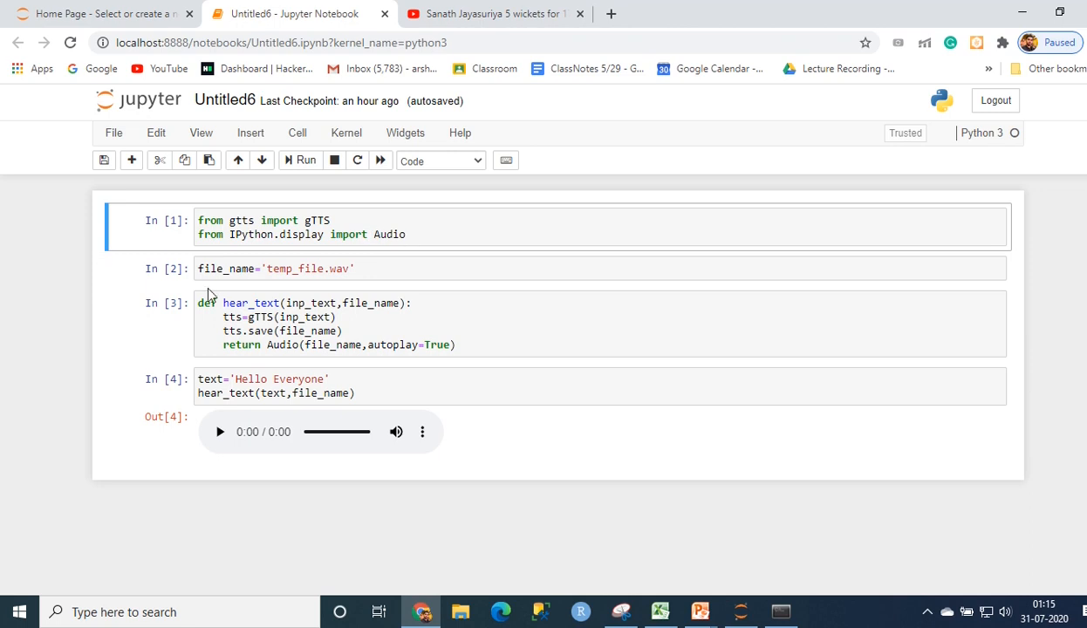
click(313, 269)
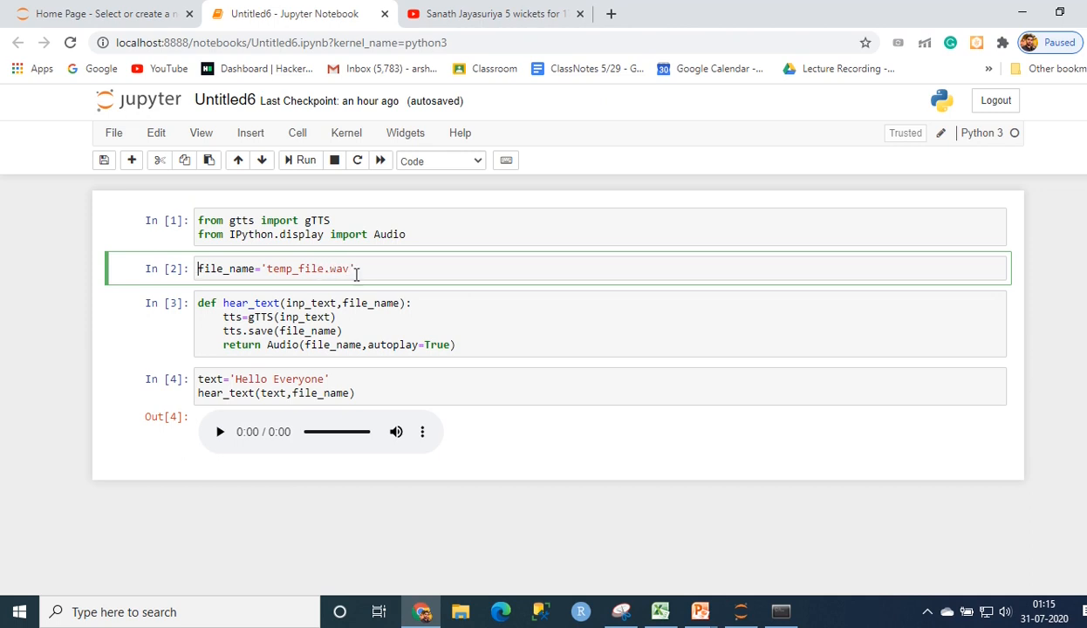
mouse_move(373, 336)
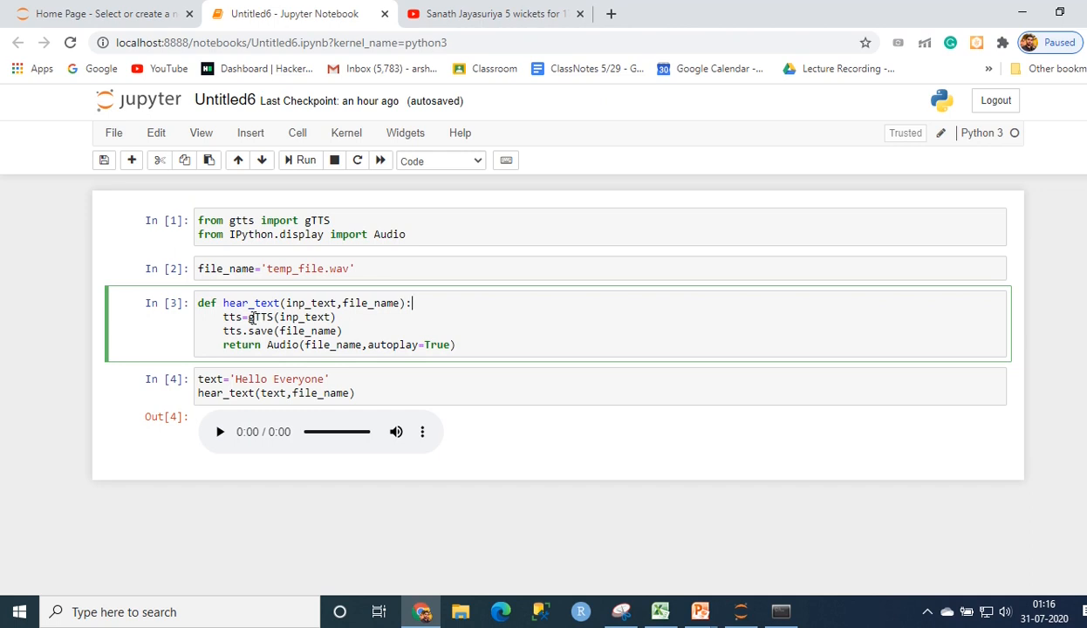
double_click(260, 316)
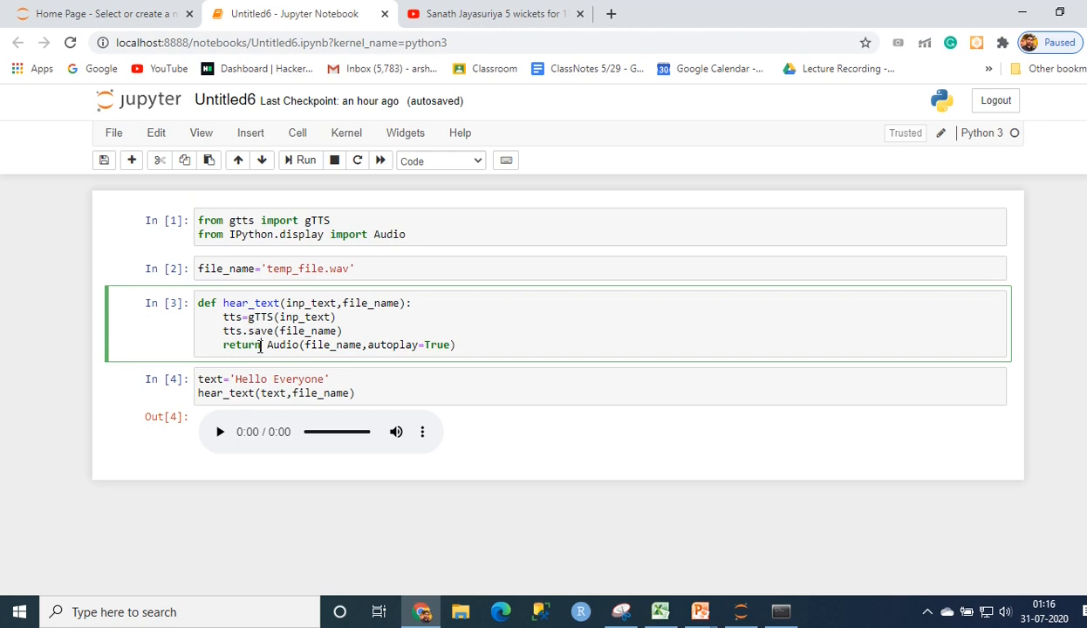
mouse_move(308, 345)
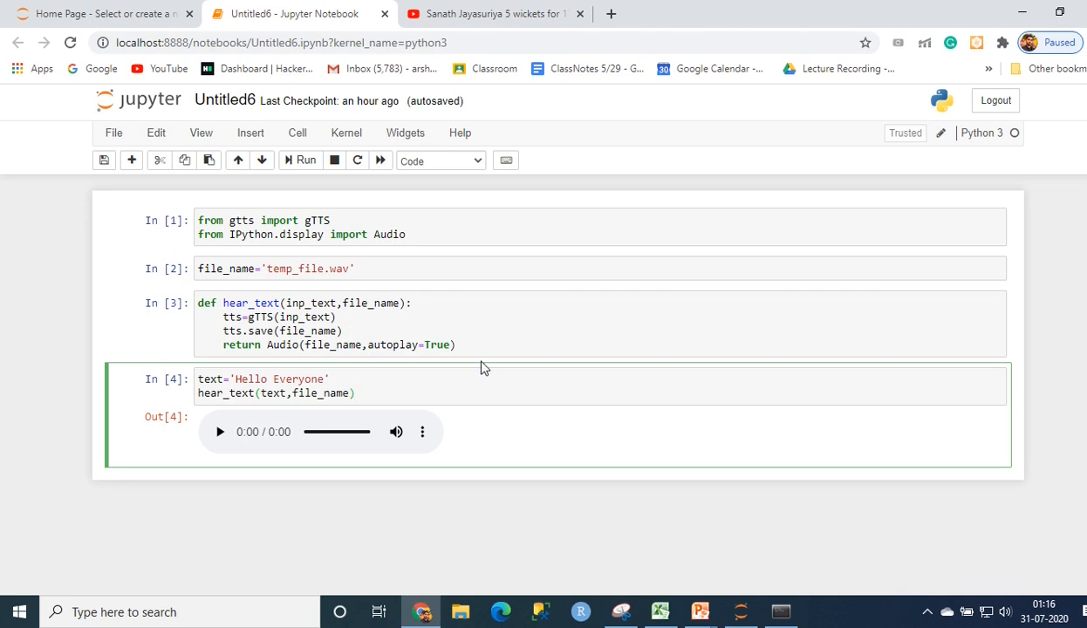
Step: Restart the kernel and rerun all cells so the 'Hello Everyone' clip plays
click(347, 133)
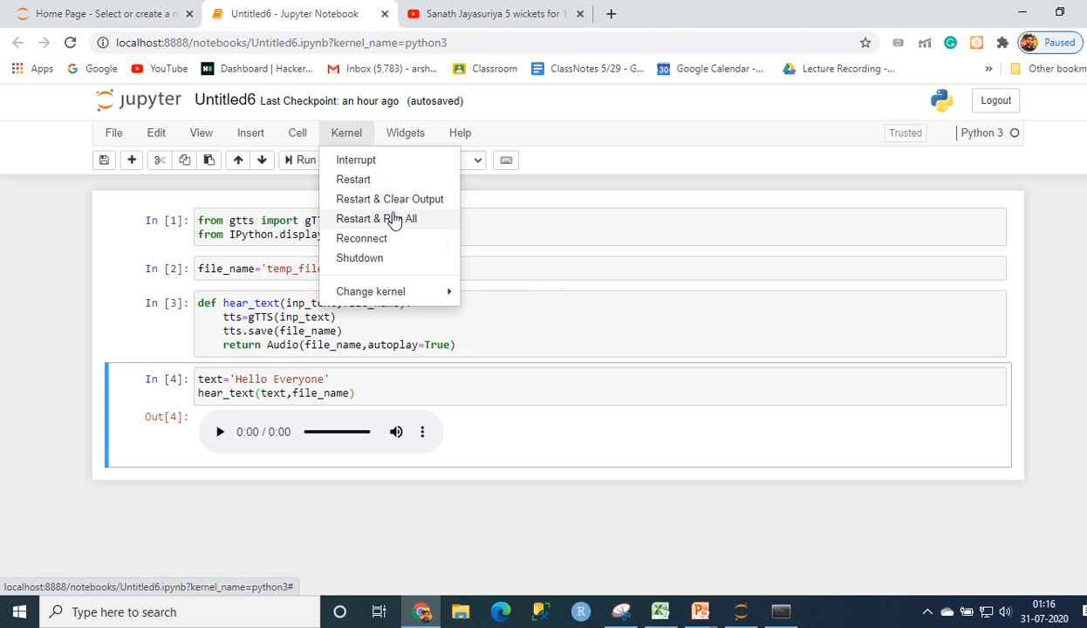
mouse_move(382, 244)
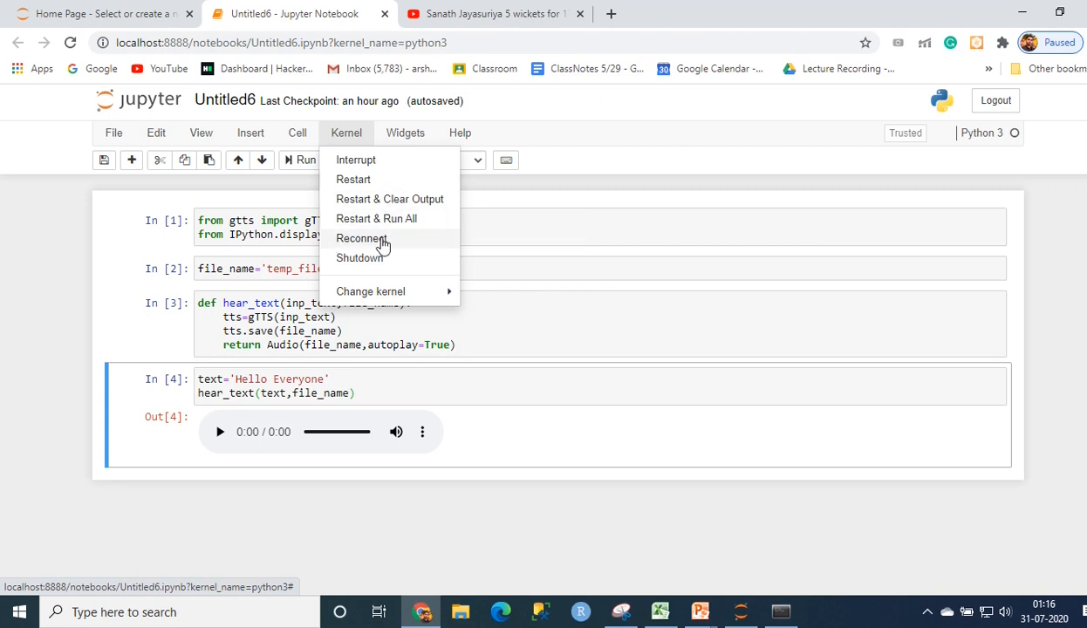
click(376, 218)
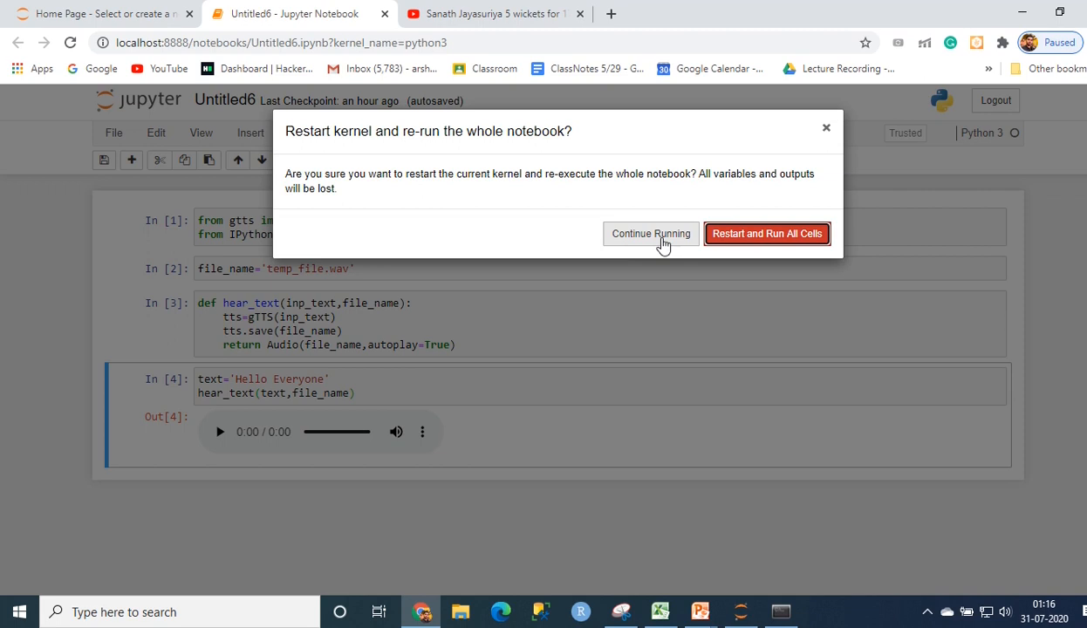
click(766, 233)
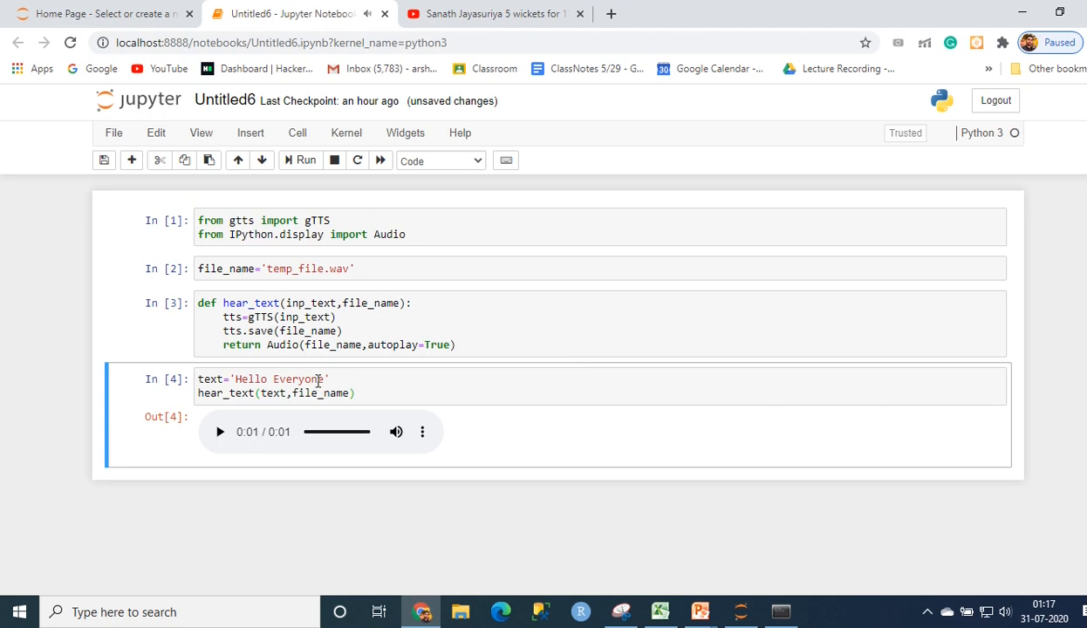
Step: Replace 'Hello Everyone' with 'saggitarius' and rerun the cell to hear it
key(Backspace)
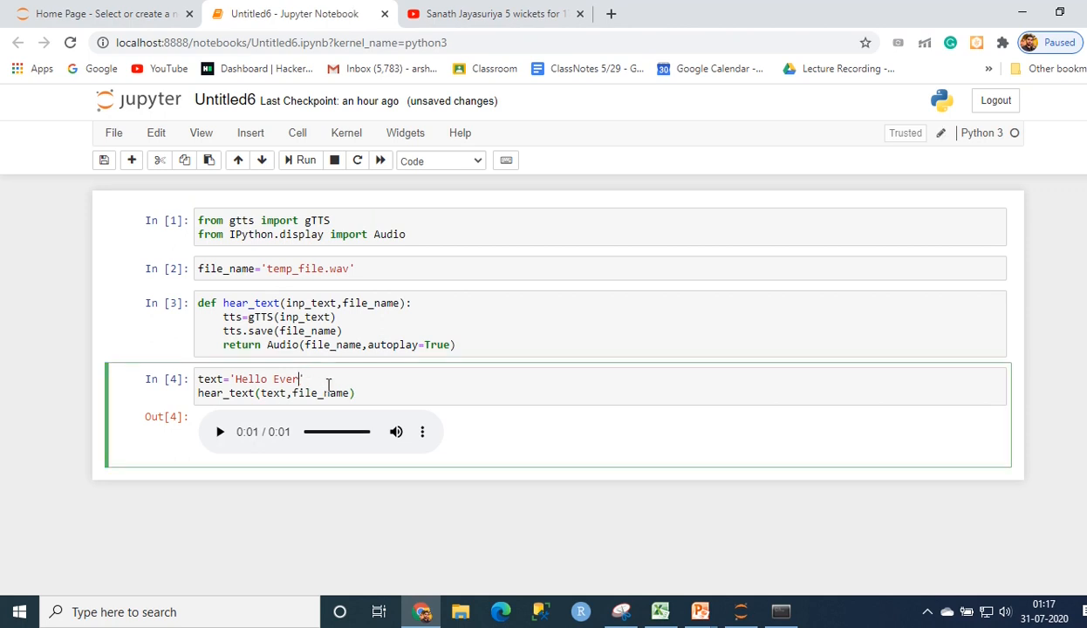
key(Backspace)
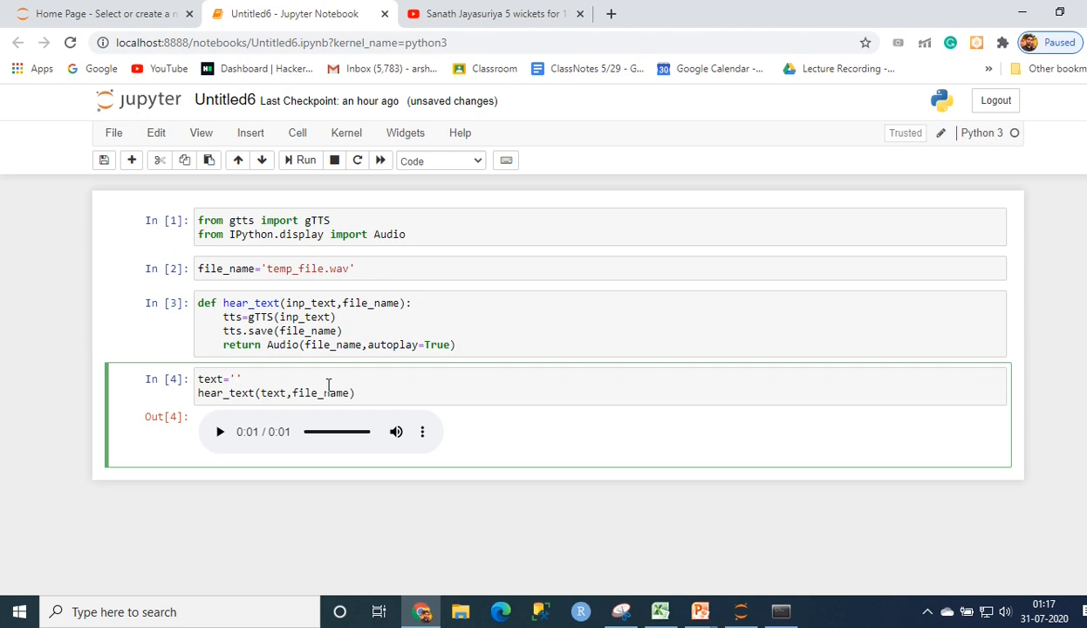
text(SAGGI)
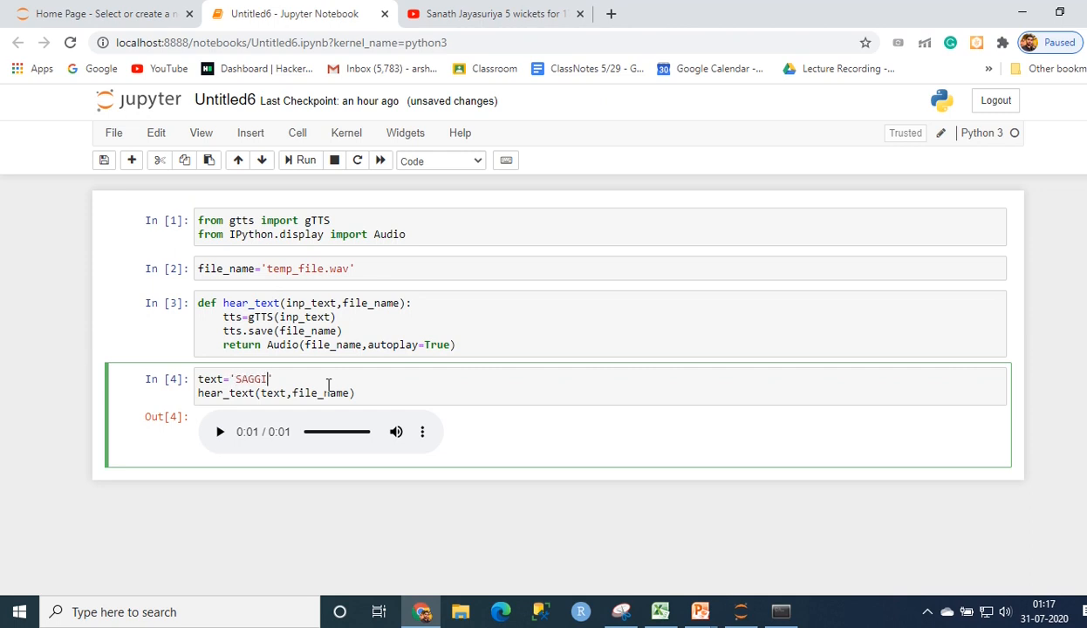
text(TARIUS)
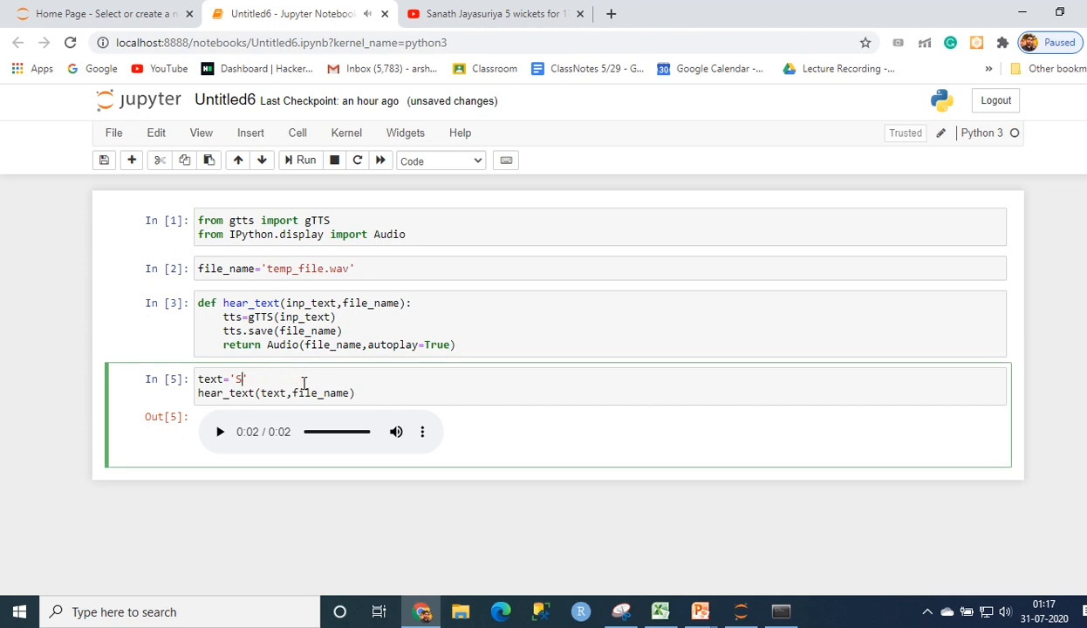
text(ag)
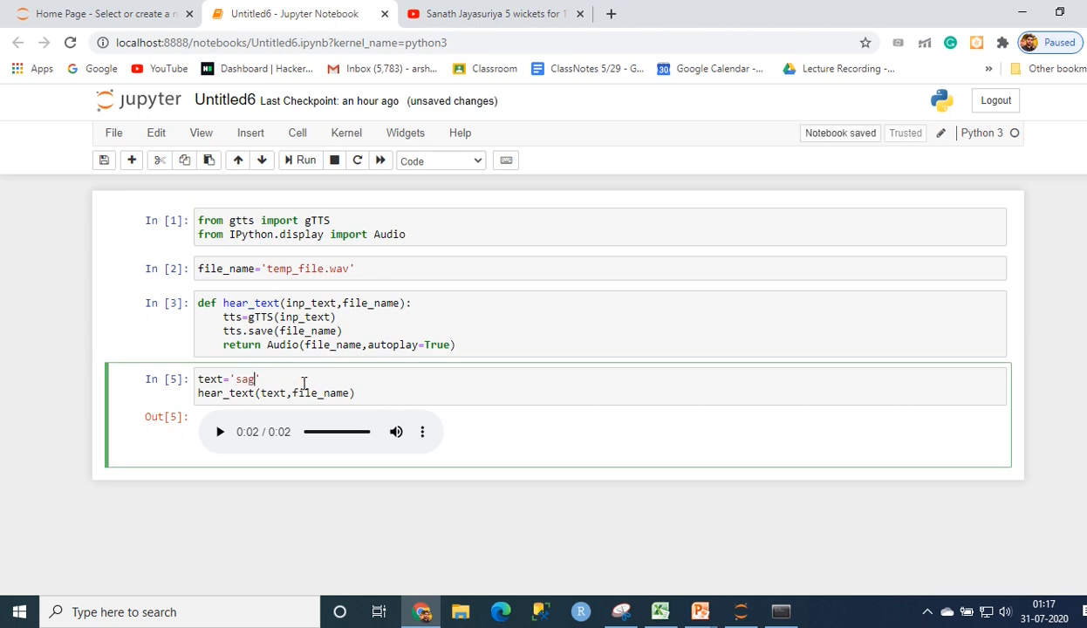
text(gitar)
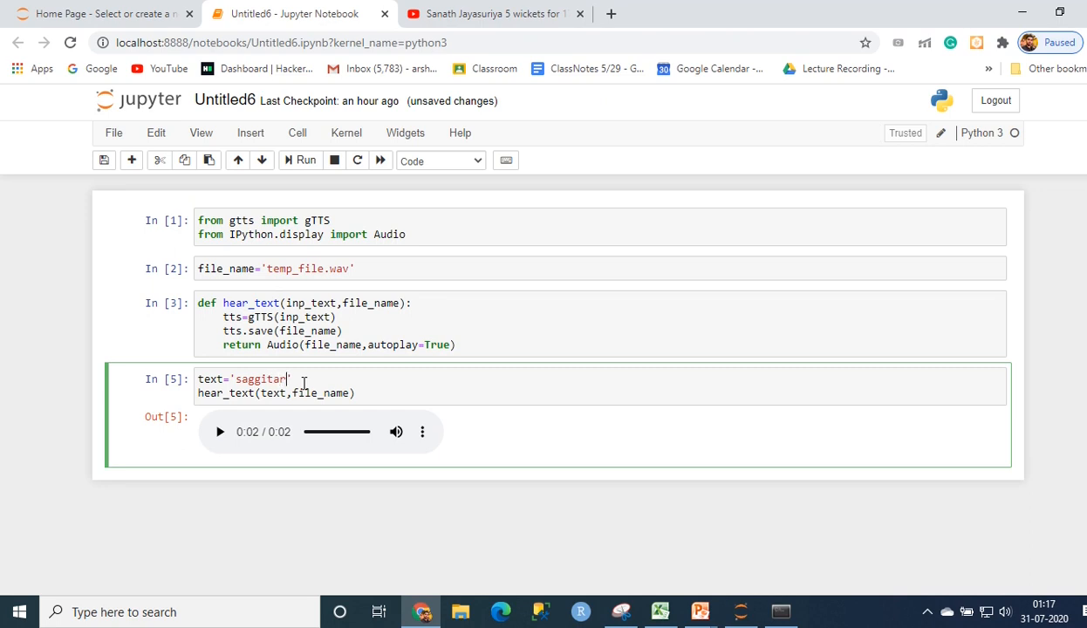
text(ius)
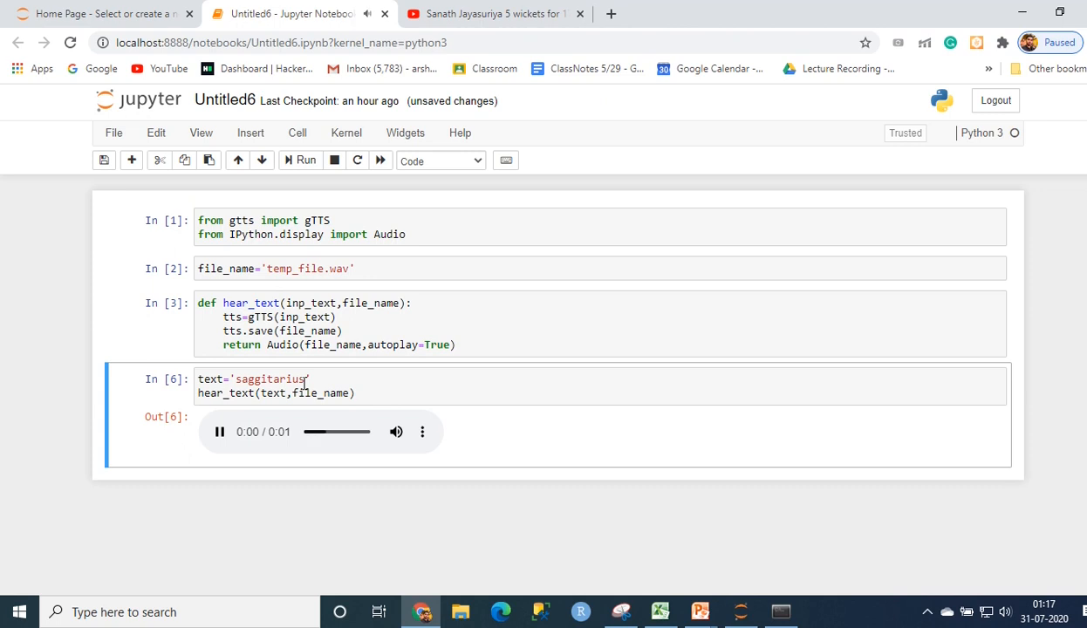
Step: Change the spoken text to 'please subscribe to support my channel' and rerun for a 2-second clip
click(219, 432)
text(text='p)
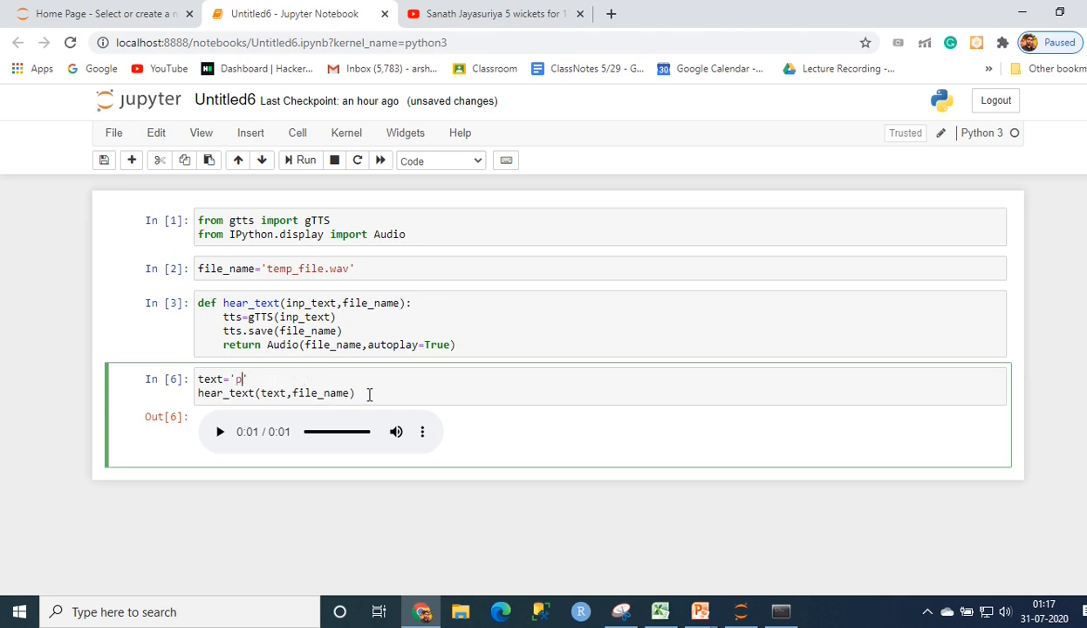
text(lease s)
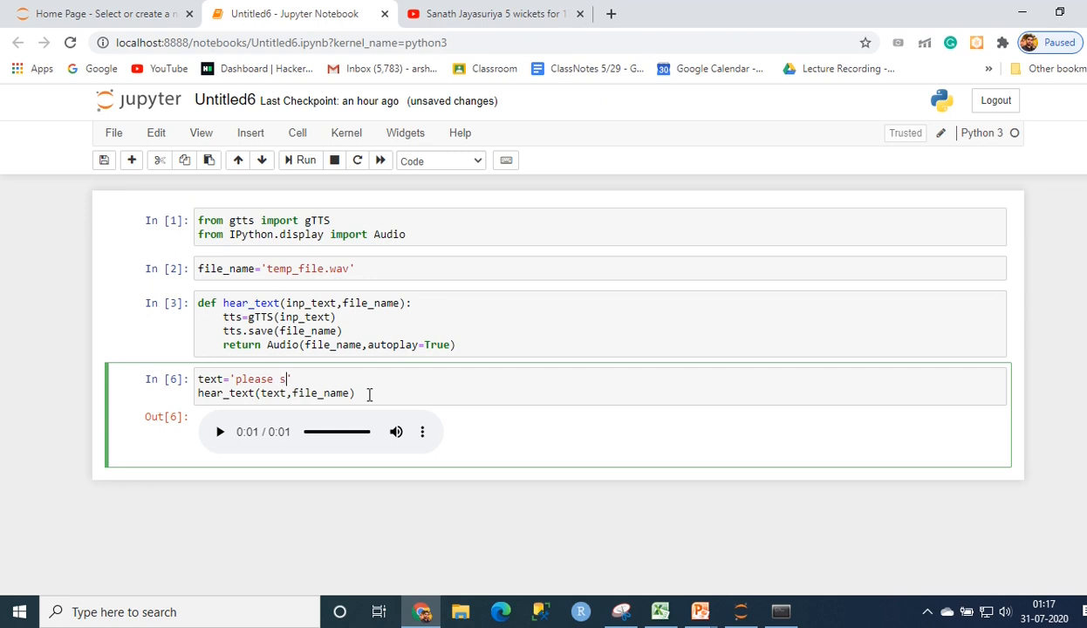
text(ubscribe)
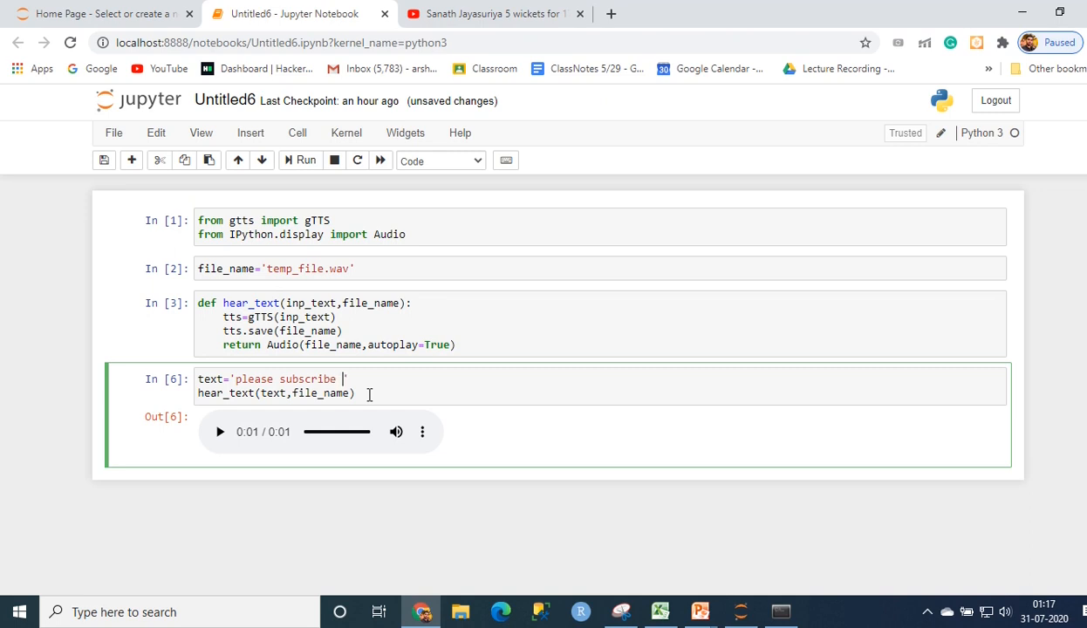
text(to s)
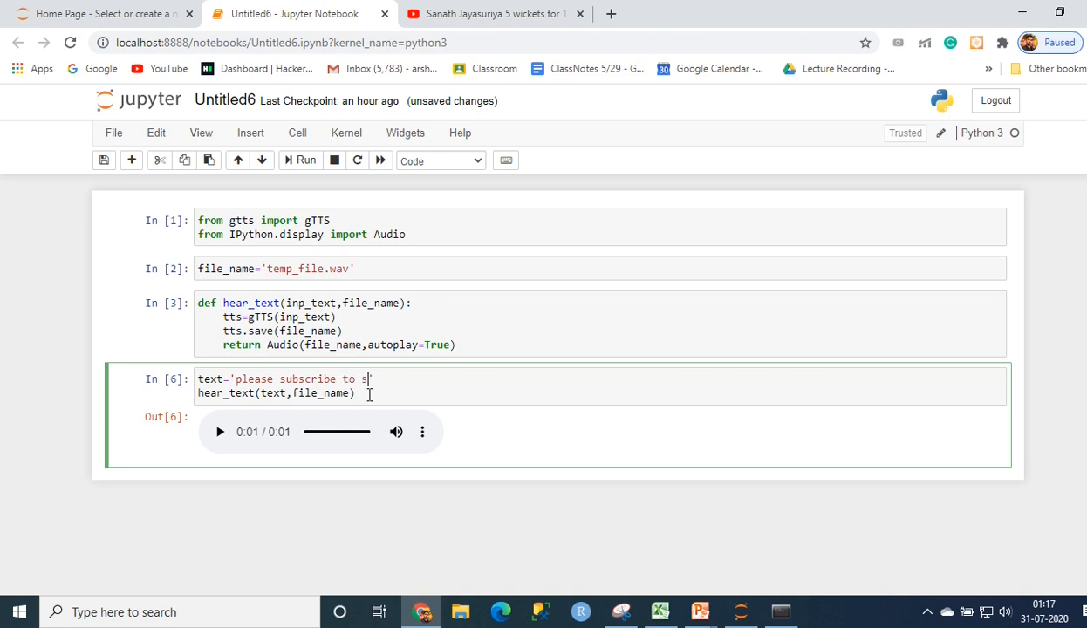
text(upport my)
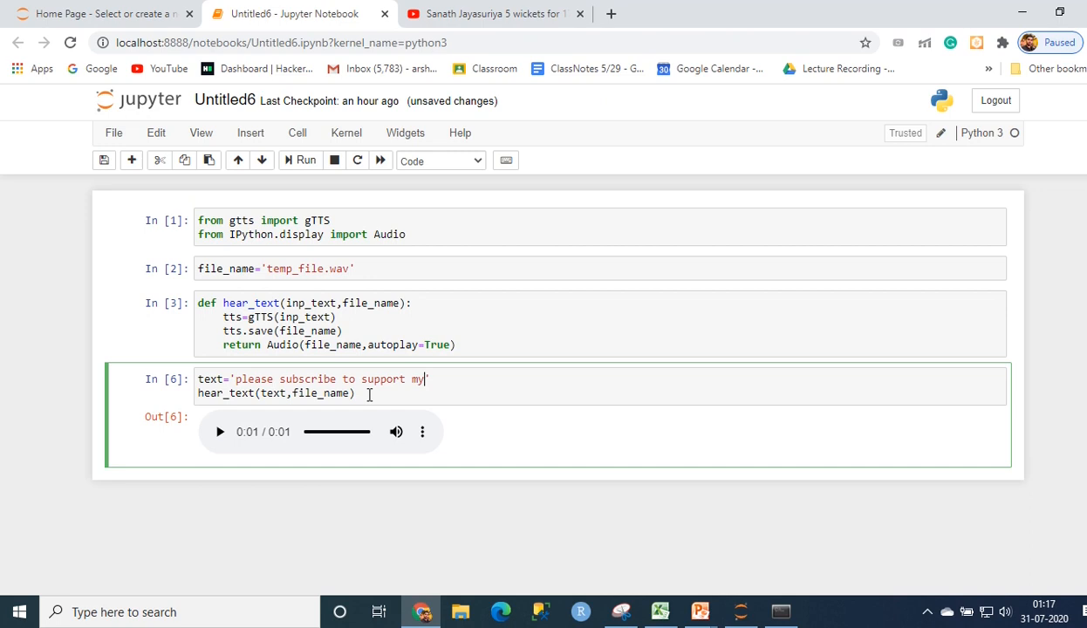
text(chan)
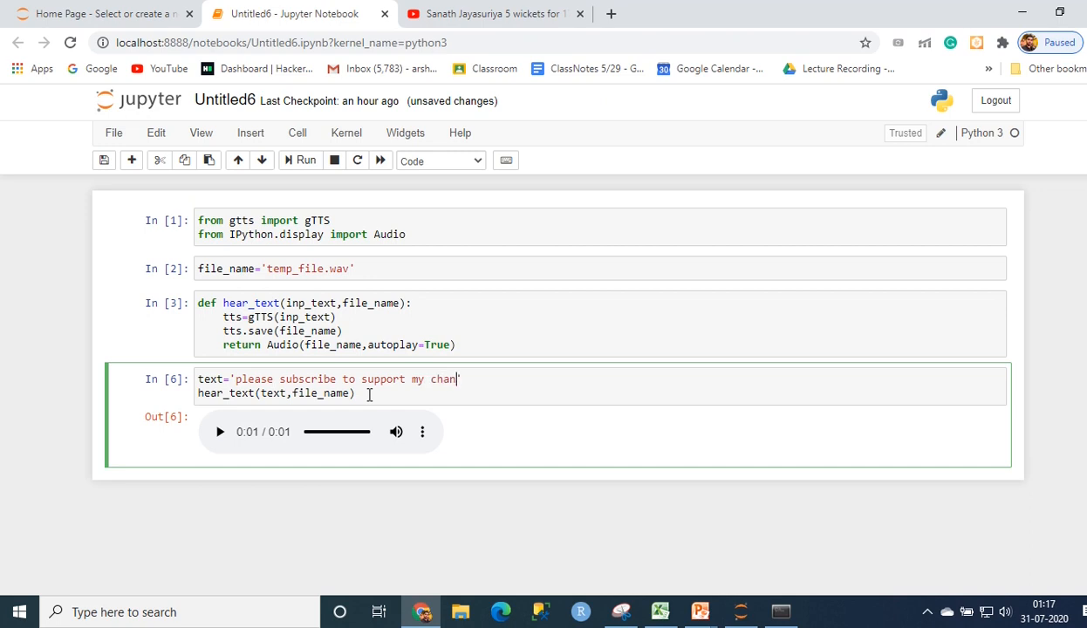
text(nel')
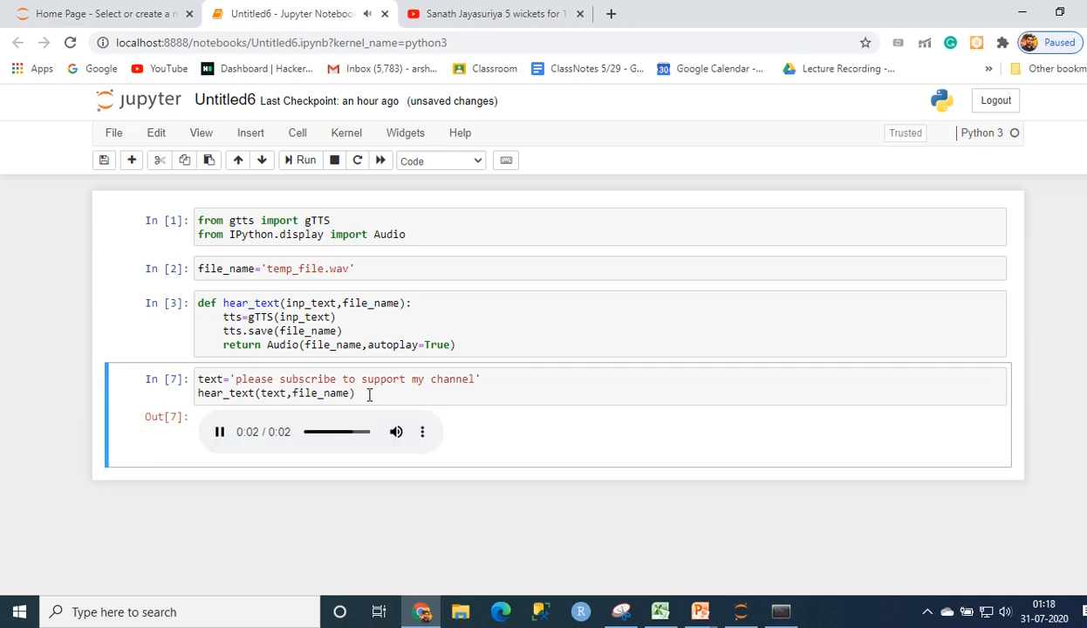
click(219, 432)
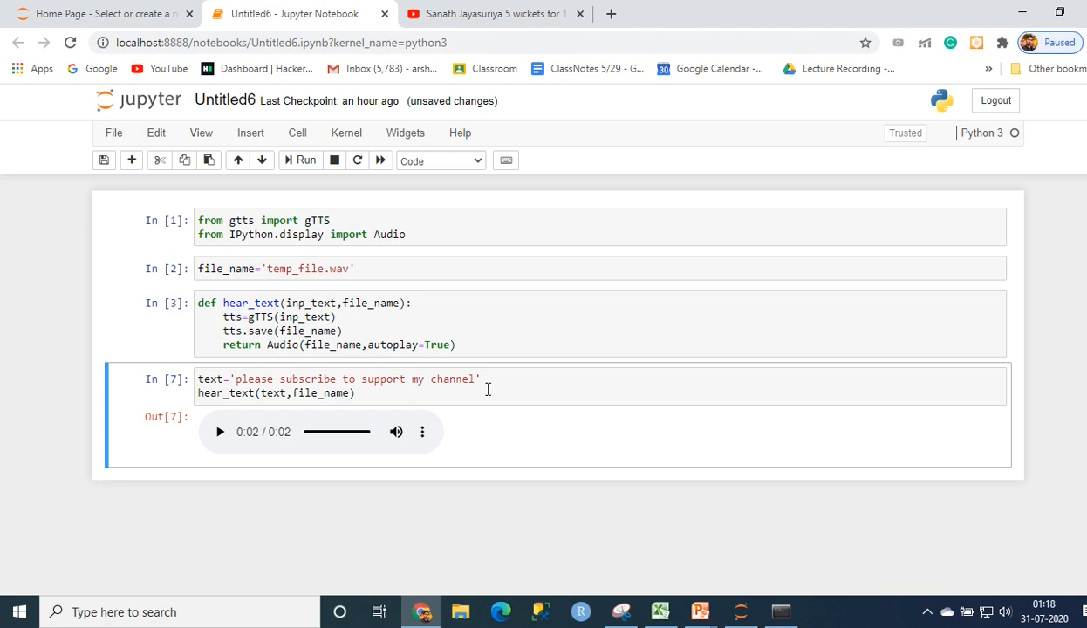
mouse_move(427, 419)
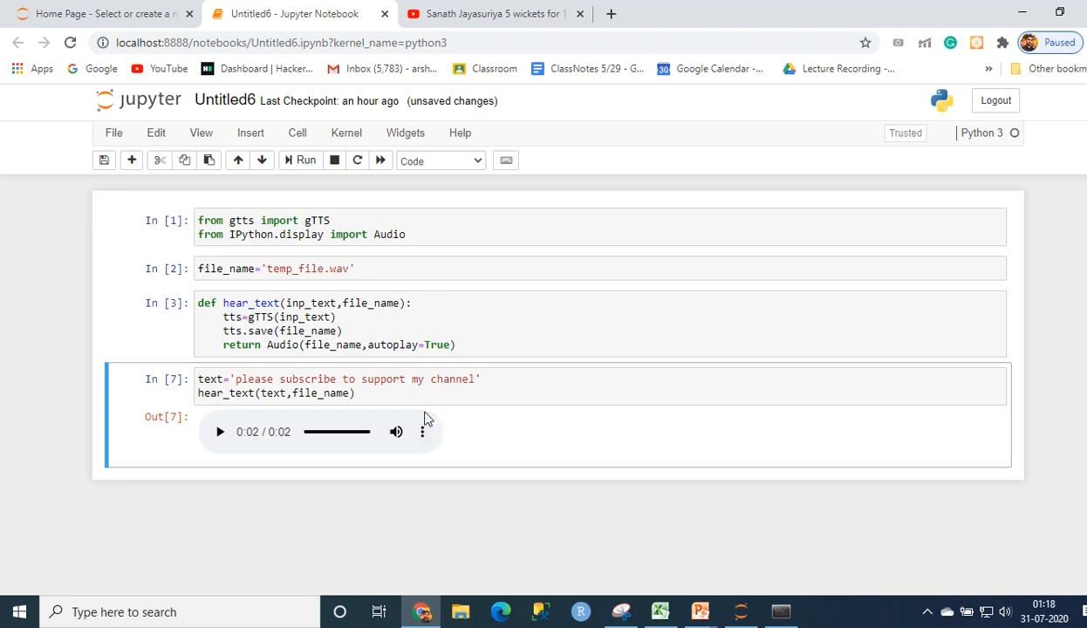
mouse_move(758, 350)
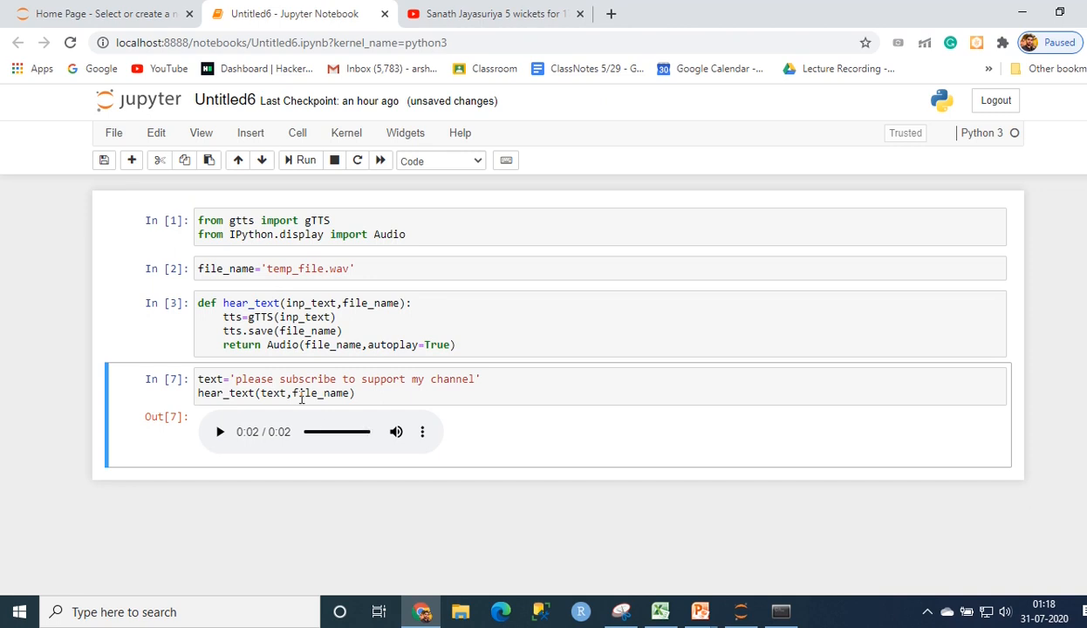
mouse_move(538, 368)
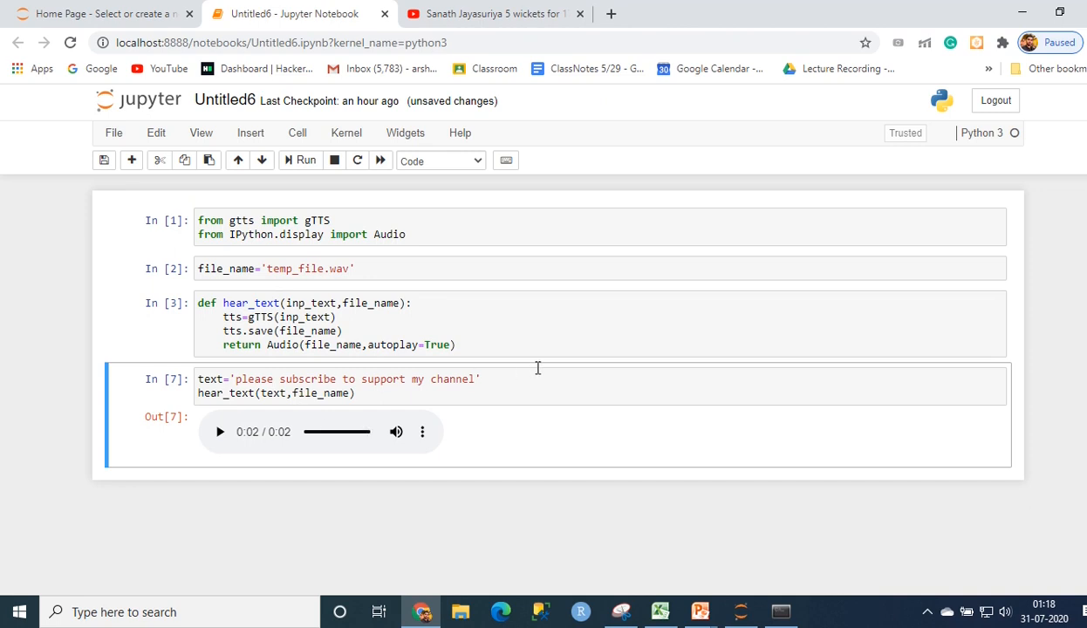